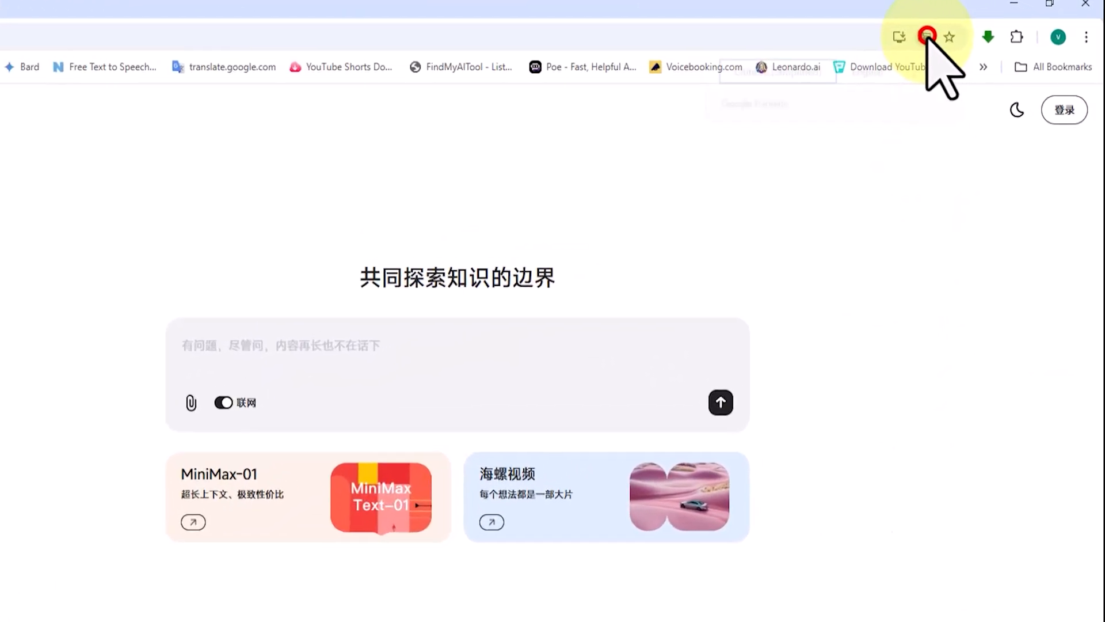
Use Chrome's translate menu to switch the Hailuo AI start page from Chinese to English.
{"action": "left_click", "coordinate": [927, 35]}
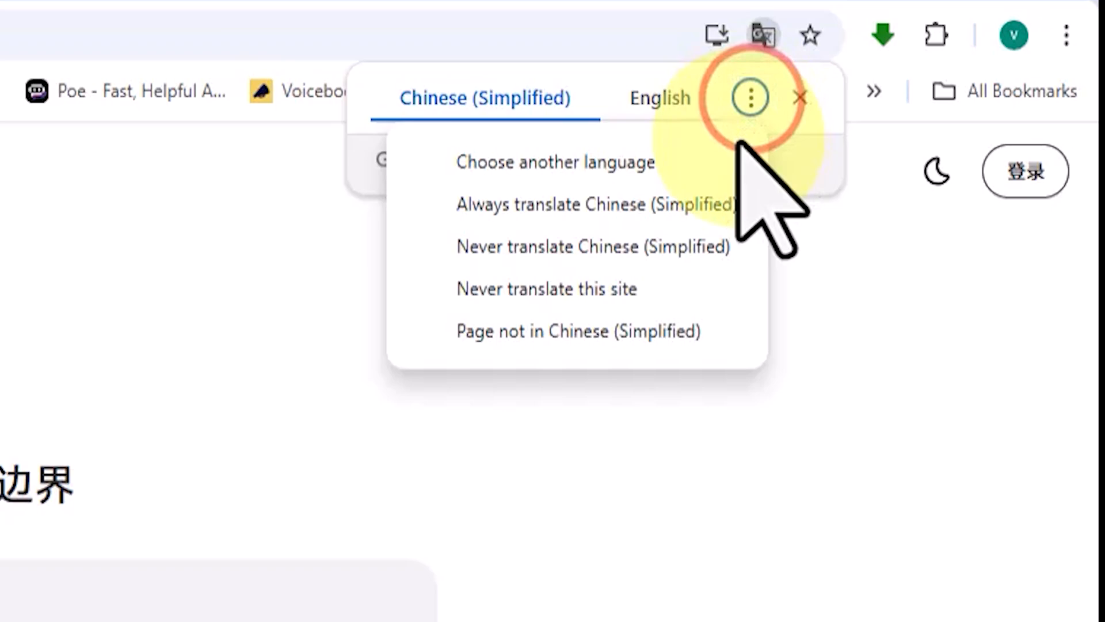
{"action": "left_click", "coordinate": [553, 161]}
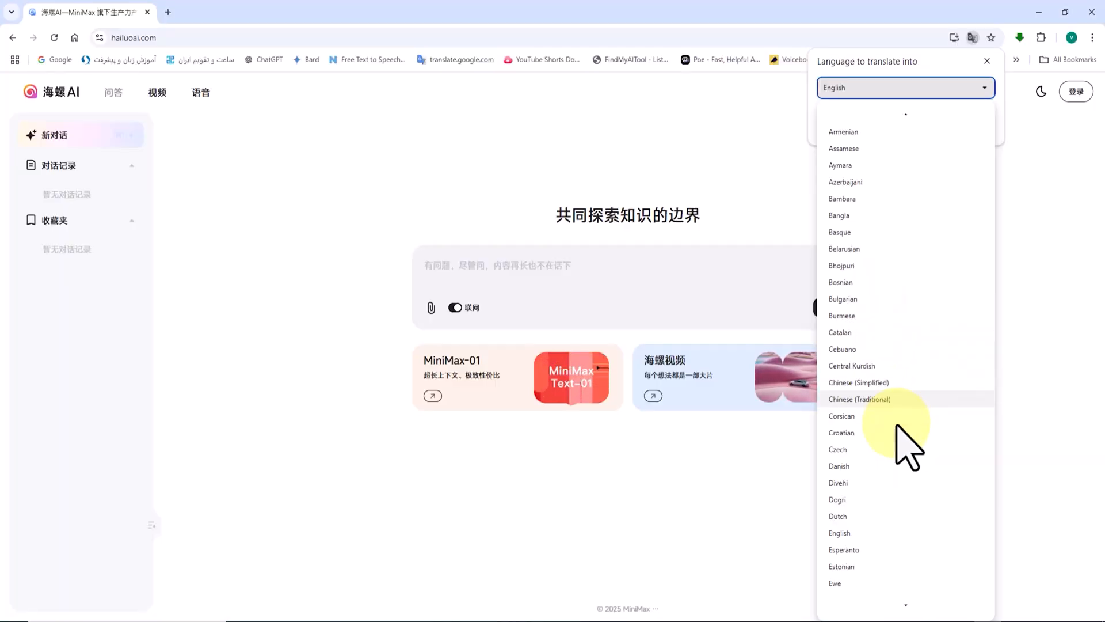
{"action": "scroll", "scroll_direction": "down", "scroll_amount": 3}
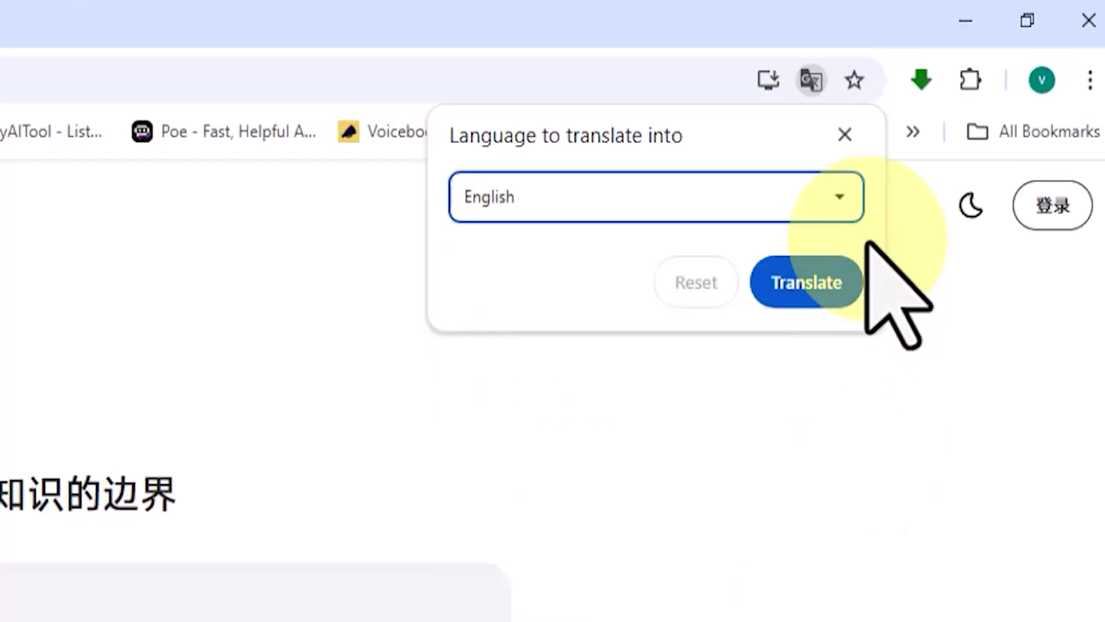
{"action": "left_click", "coordinate": [805, 282]}
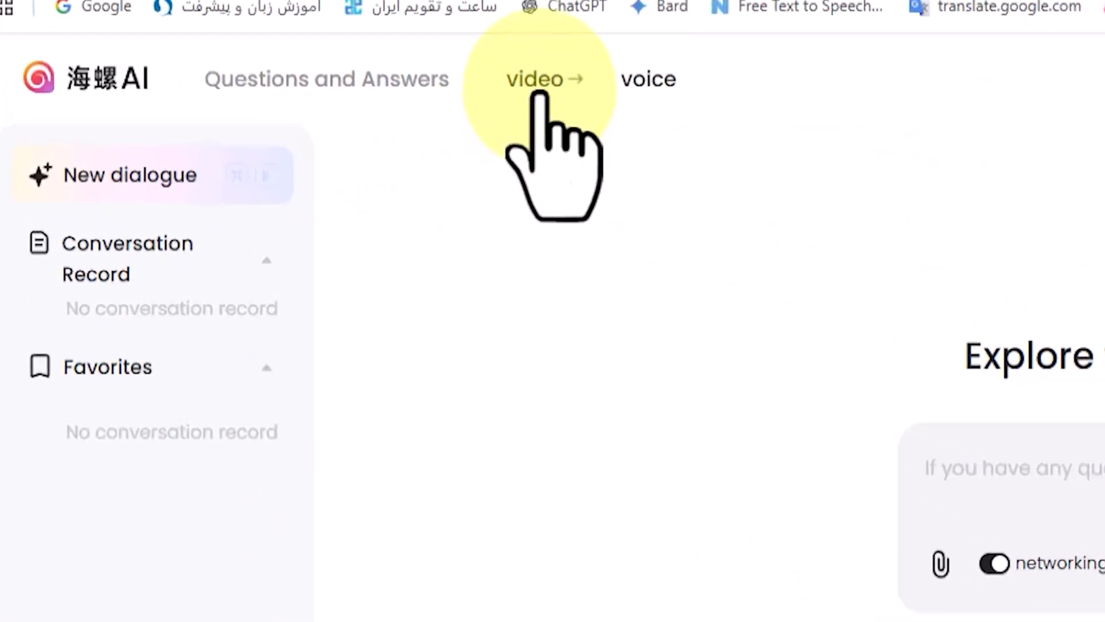
Go to the 'video' section and have Chrome translate that page into English.
{"action": "left_click", "coordinate": [534, 78]}
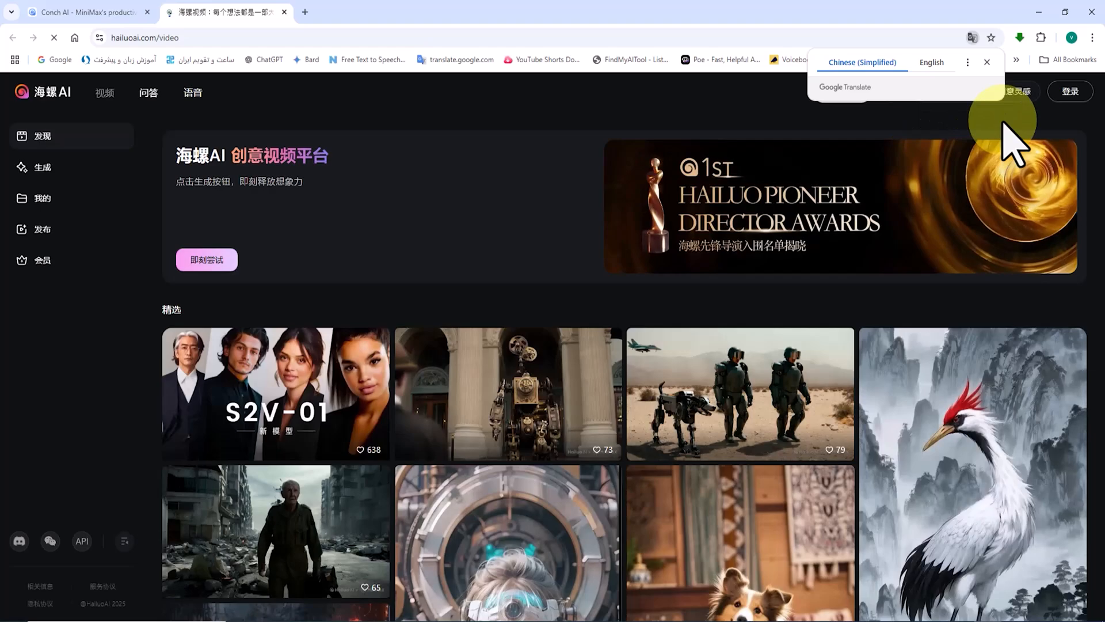
{"action": "left_click", "coordinate": [967, 62]}
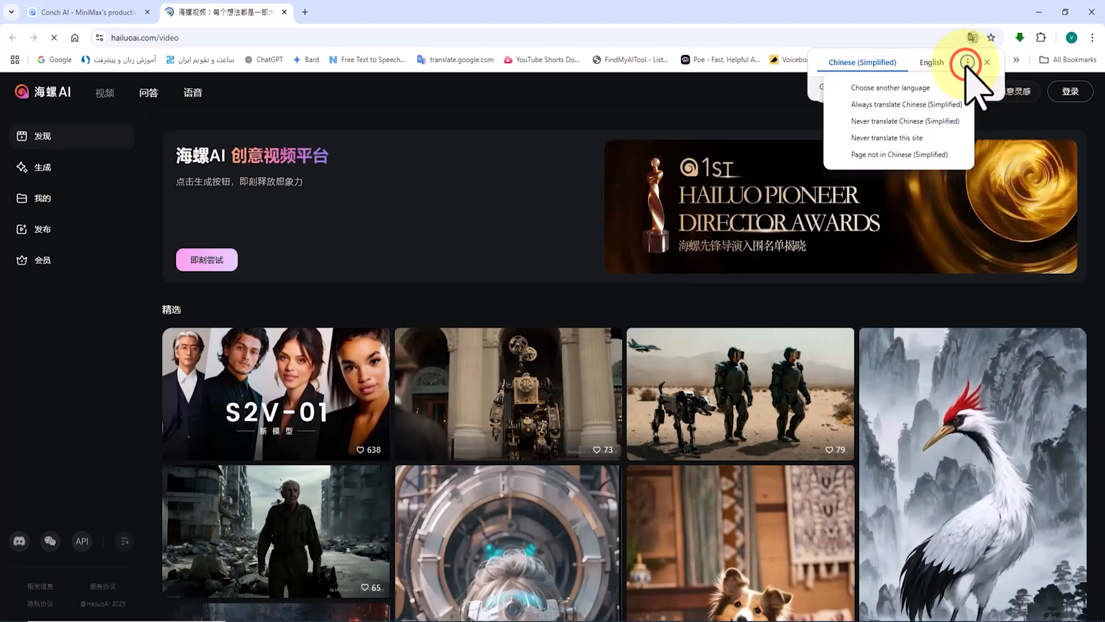
{"action": "left_click", "coordinate": [891, 88]}
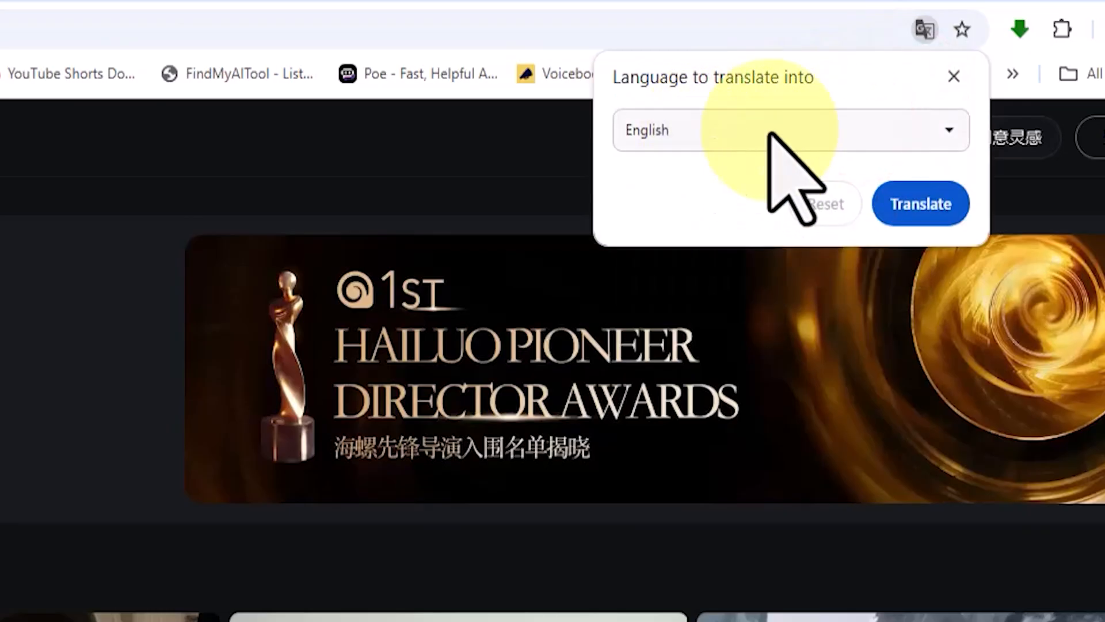
{"action": "left_click", "coordinate": [921, 204]}
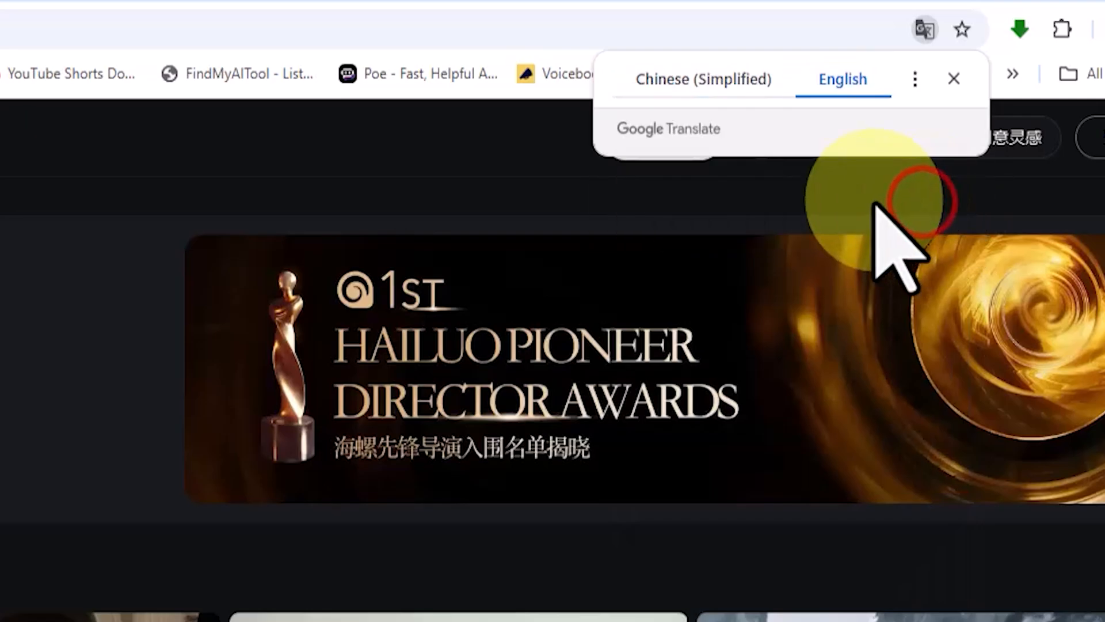
{"action": "left_click", "coordinate": [954, 78]}
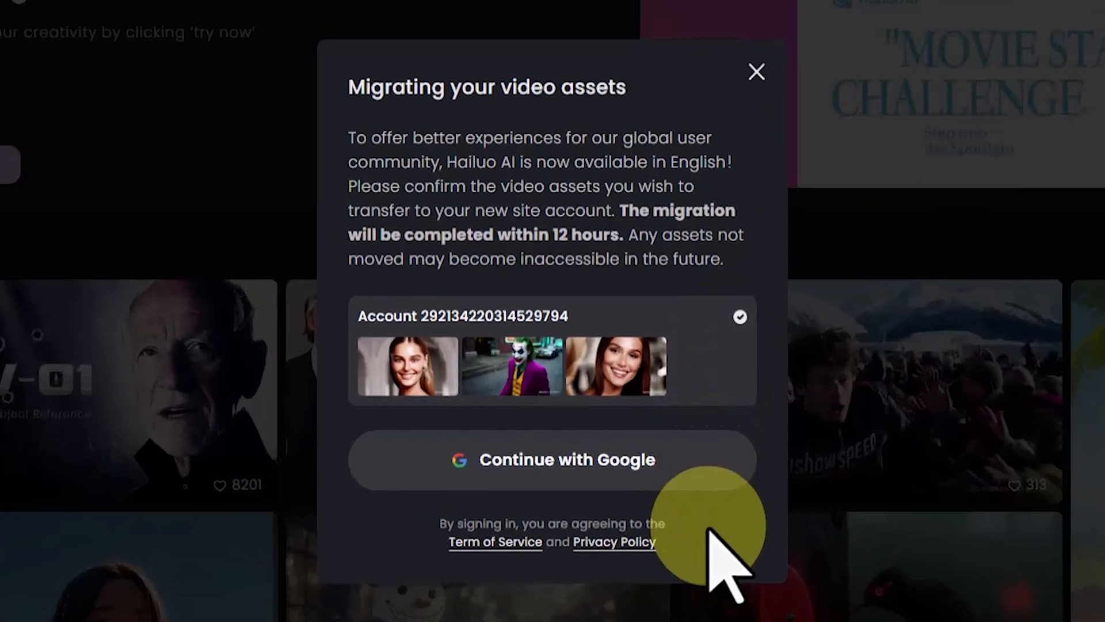
Choose Continue with Google and pick the Google account to sign in.
{"action": "left_click", "coordinate": [552, 458]}
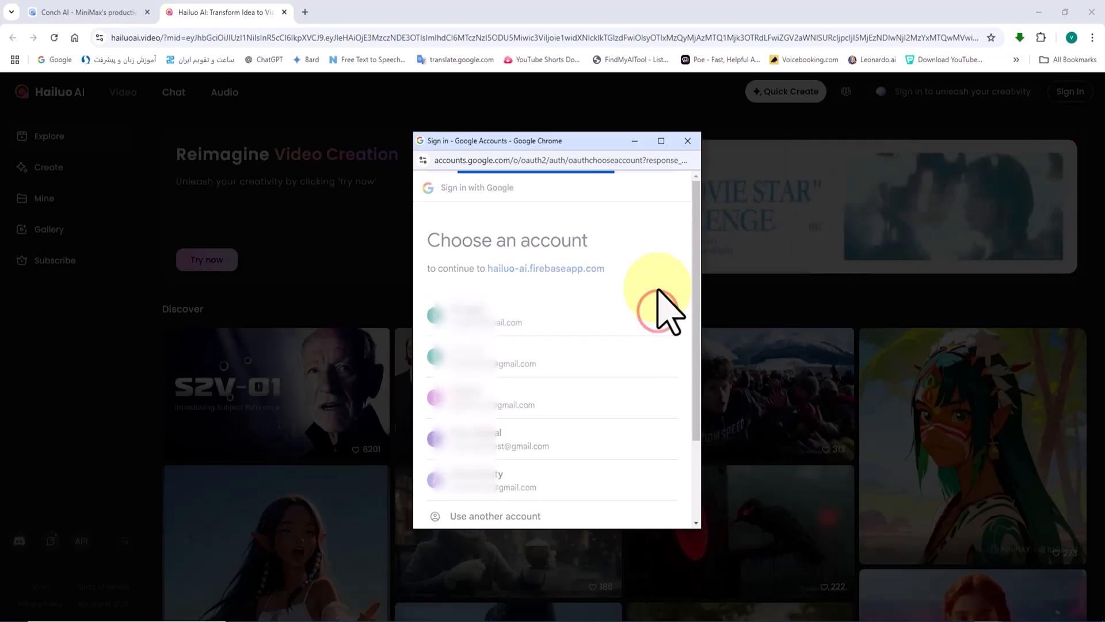
{"action": "left_click", "coordinate": [493, 316]}
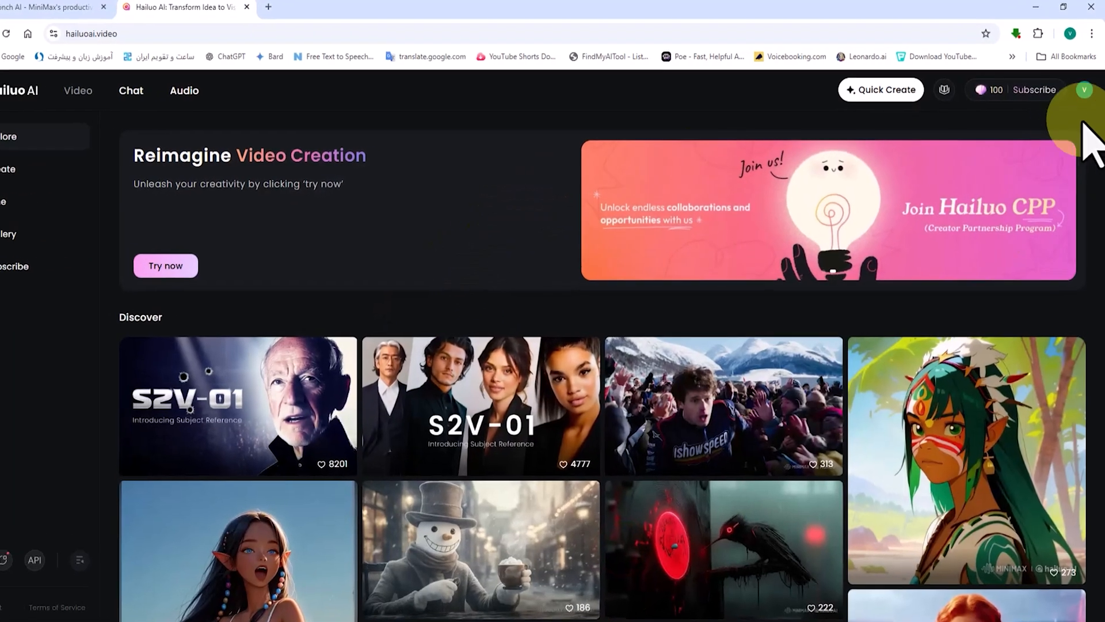
{"action": "left_click", "coordinate": [1085, 90]}
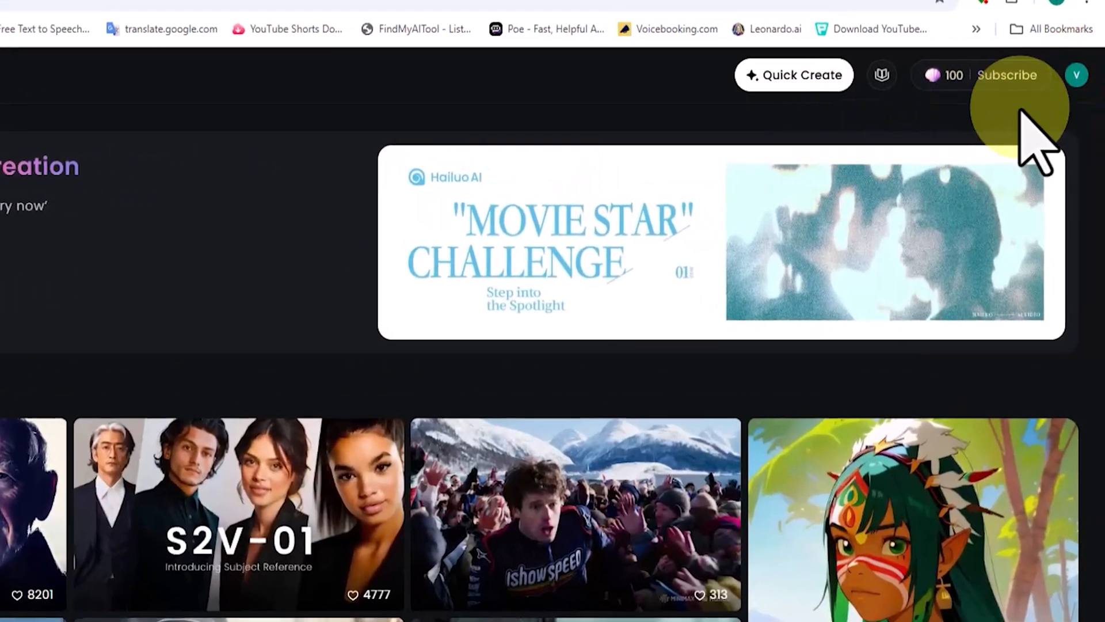
{"action": "left_click", "coordinate": [1076, 75]}
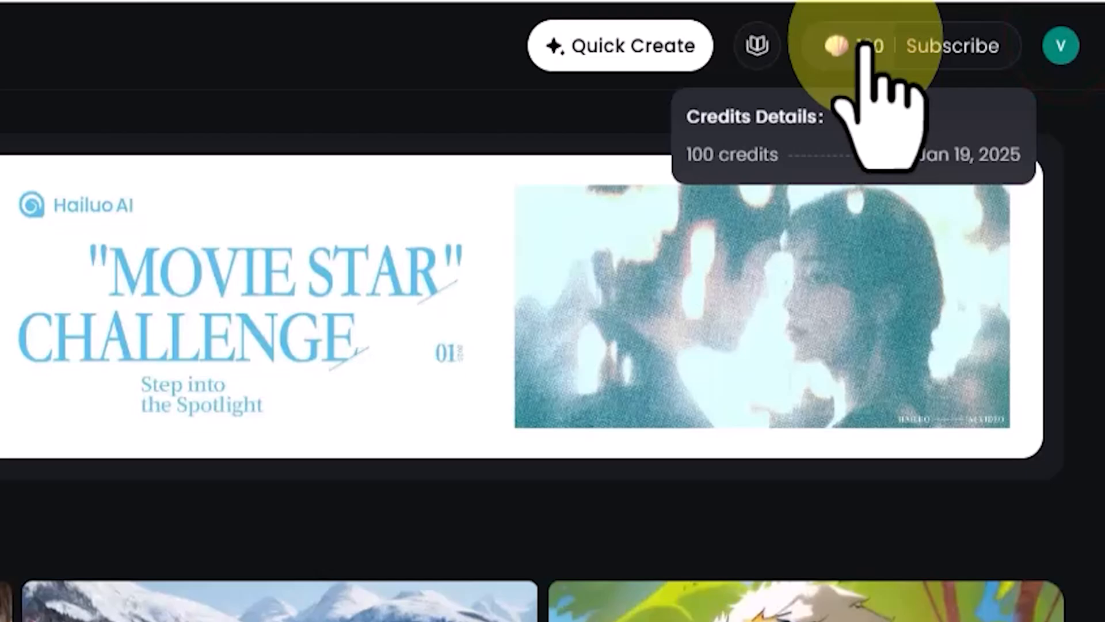
{"action": "left_click", "coordinate": [853, 45]}
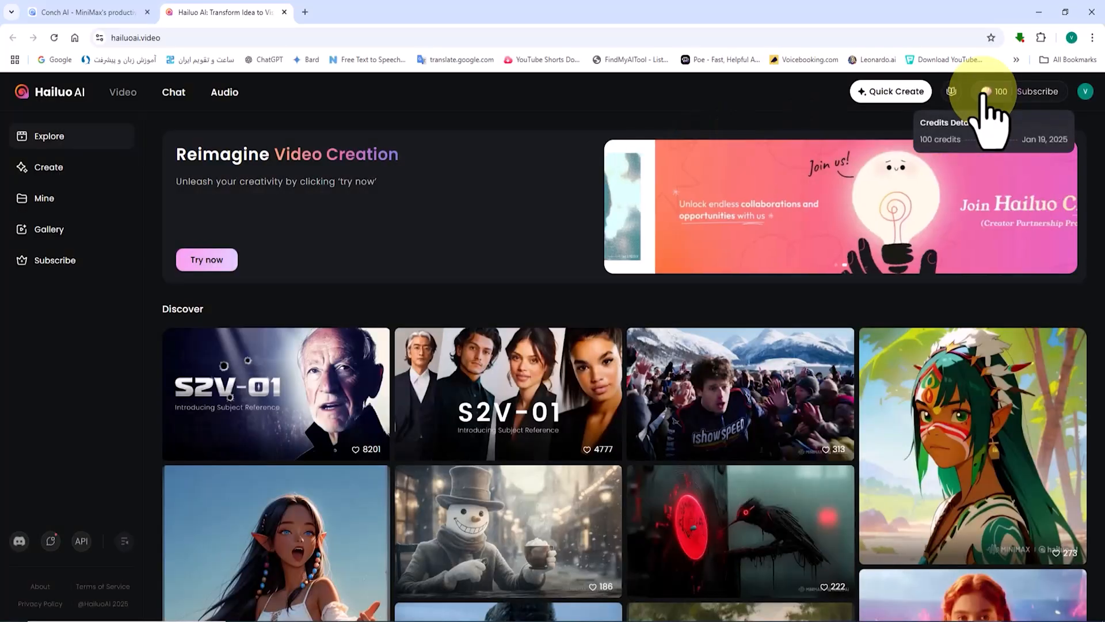
{"action": "mouse_move", "coordinate": [582, 106]}
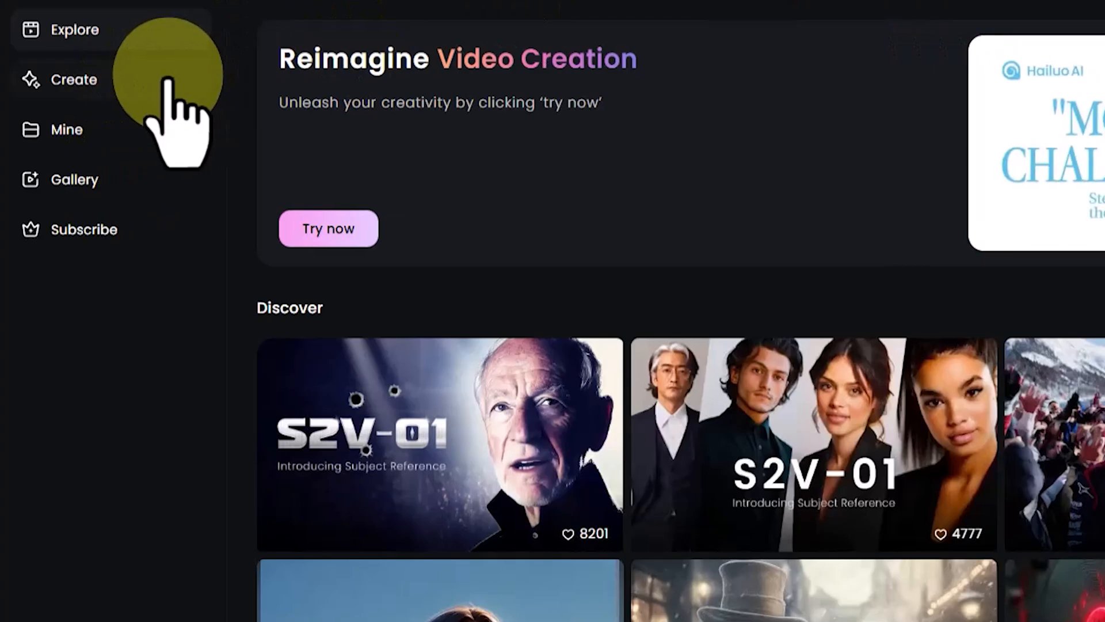
From Create, view Image to Video and Text to Video, then select Subject Reference.
{"action": "left_click", "coordinate": [327, 229]}
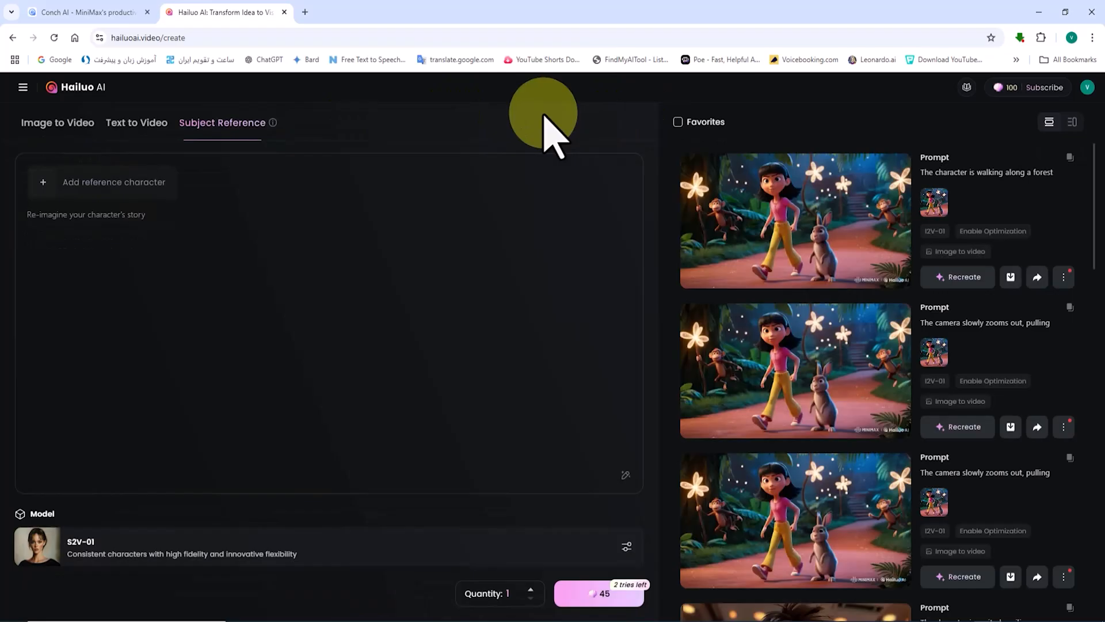
{"action": "left_click", "coordinate": [57, 122]}
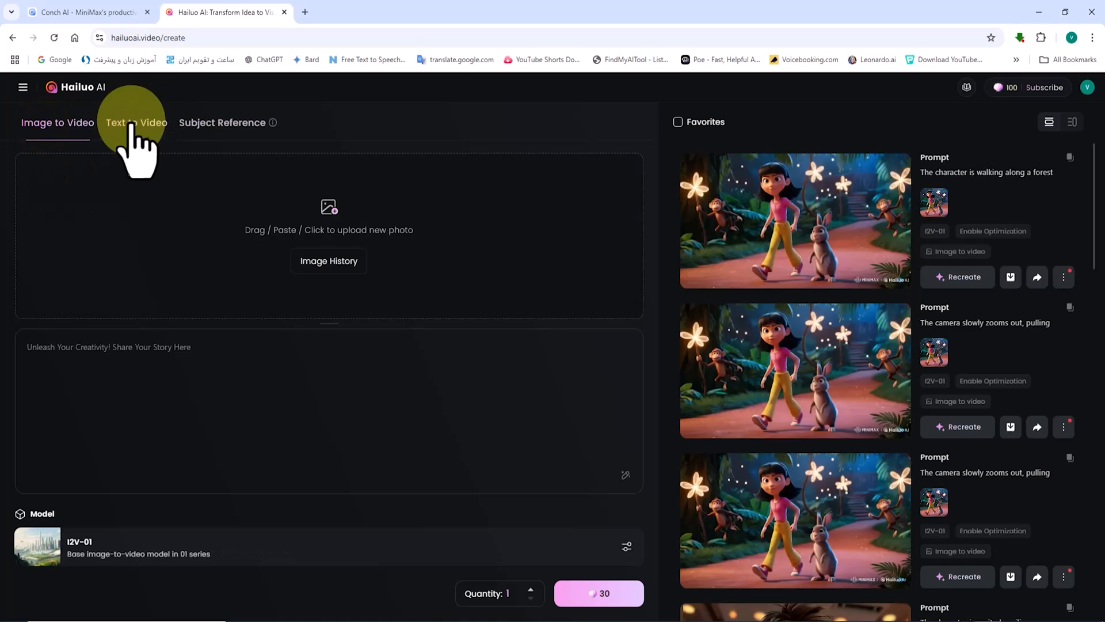
{"action": "left_click", "coordinate": [135, 122]}
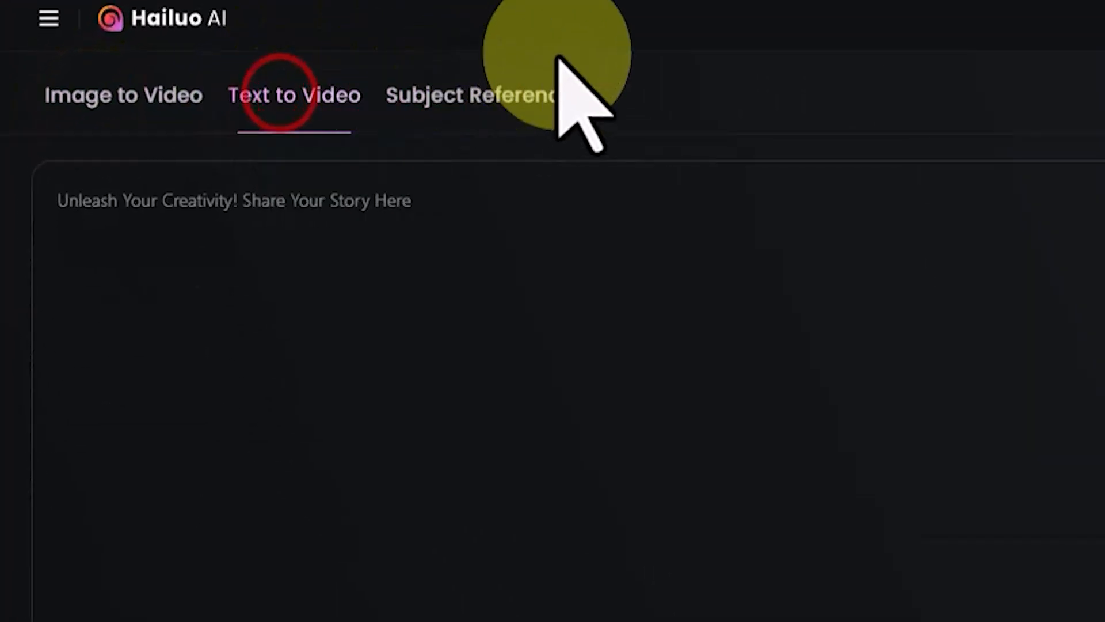
{"action": "left_click", "coordinate": [476, 95]}
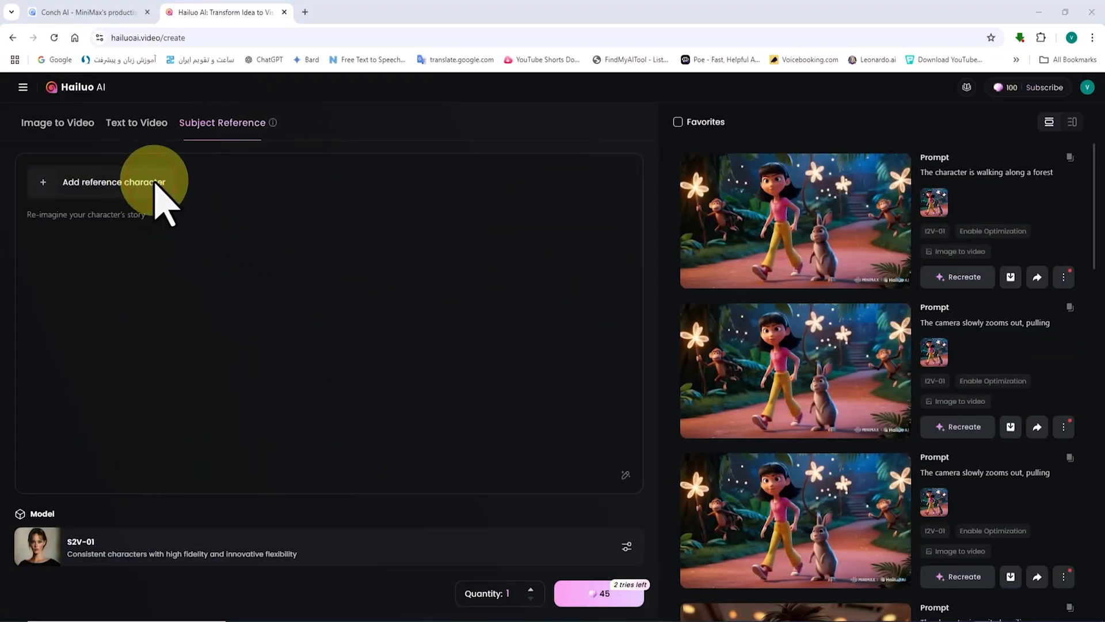
{"action": "left_click", "coordinate": [113, 182]}
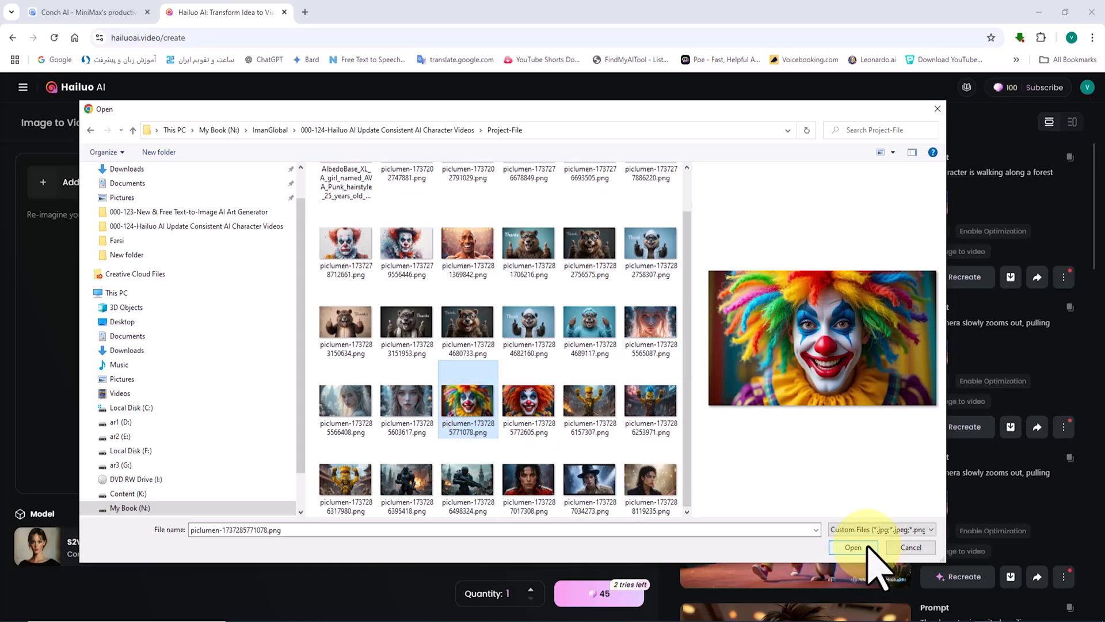
{"action": "left_click", "coordinate": [852, 547]}
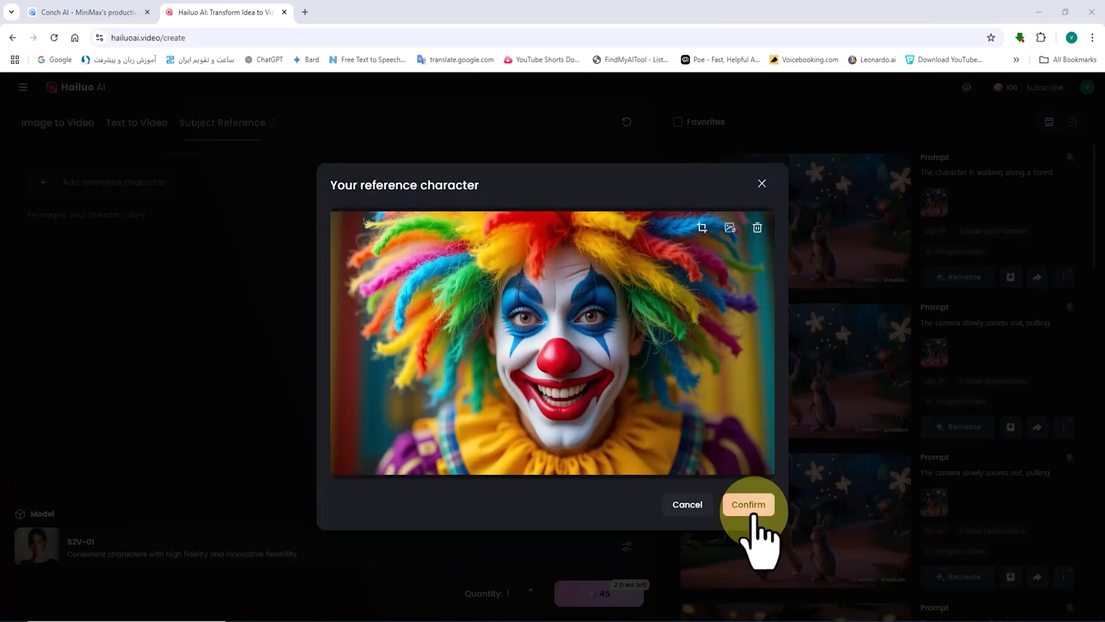
{"action": "left_click", "coordinate": [748, 505]}
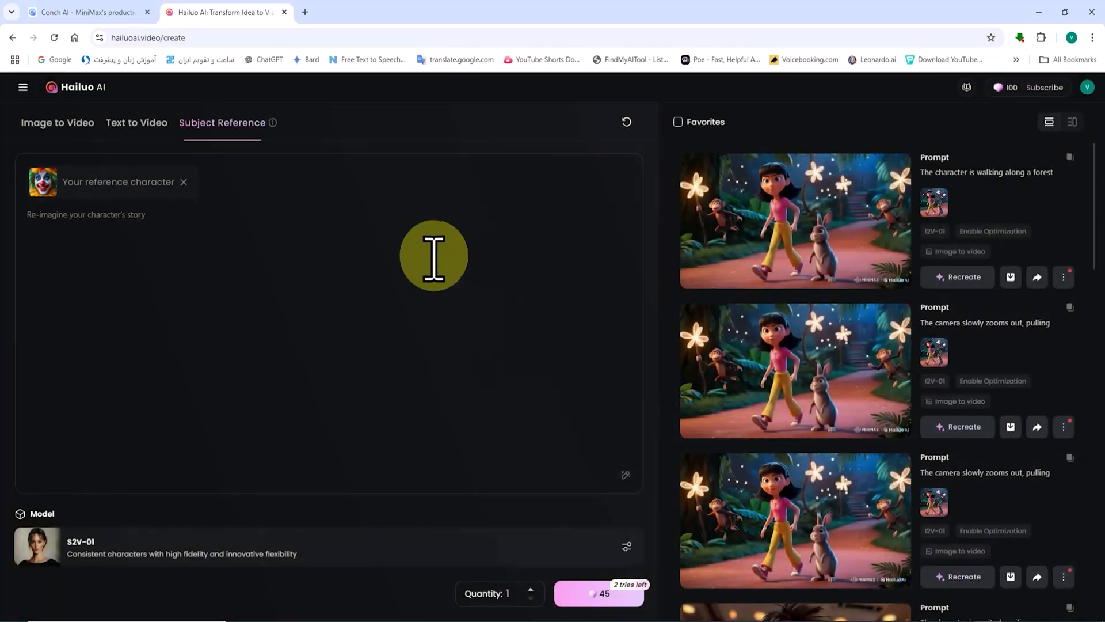
{"action": "mouse_move", "coordinate": [97, 214]}
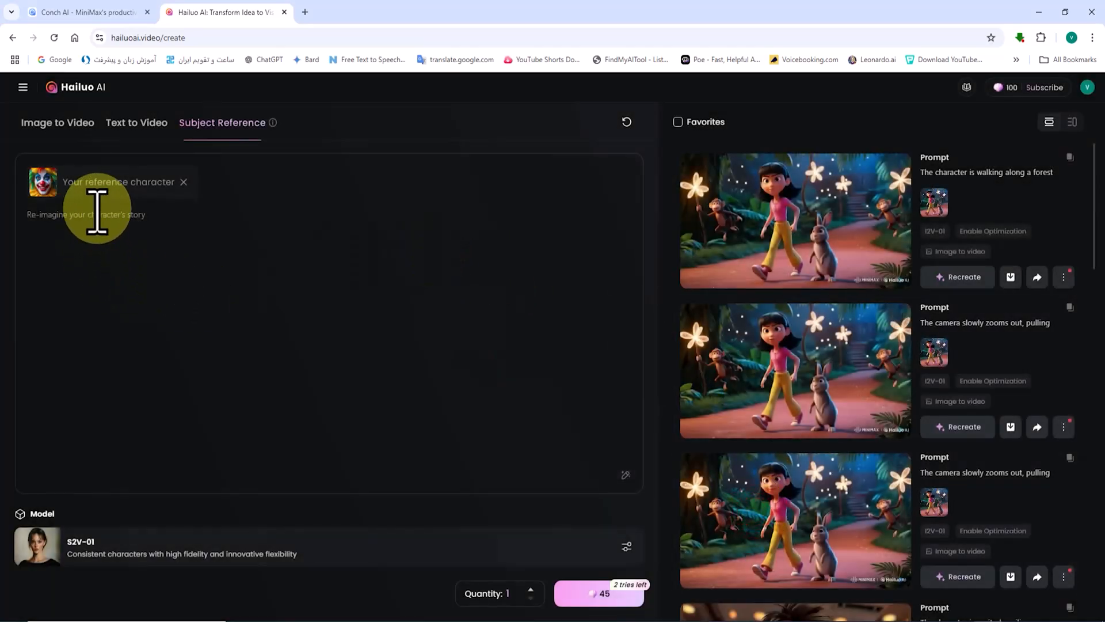
{"action": "left_click", "coordinate": [44, 185]}
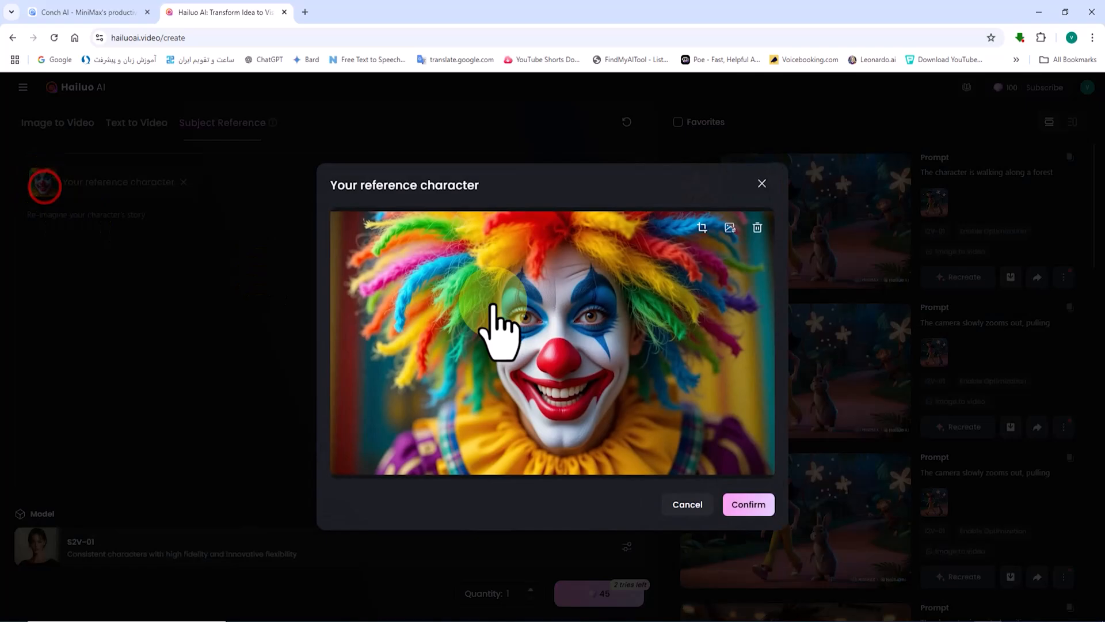
{"action": "mouse_move", "coordinate": [673, 264]}
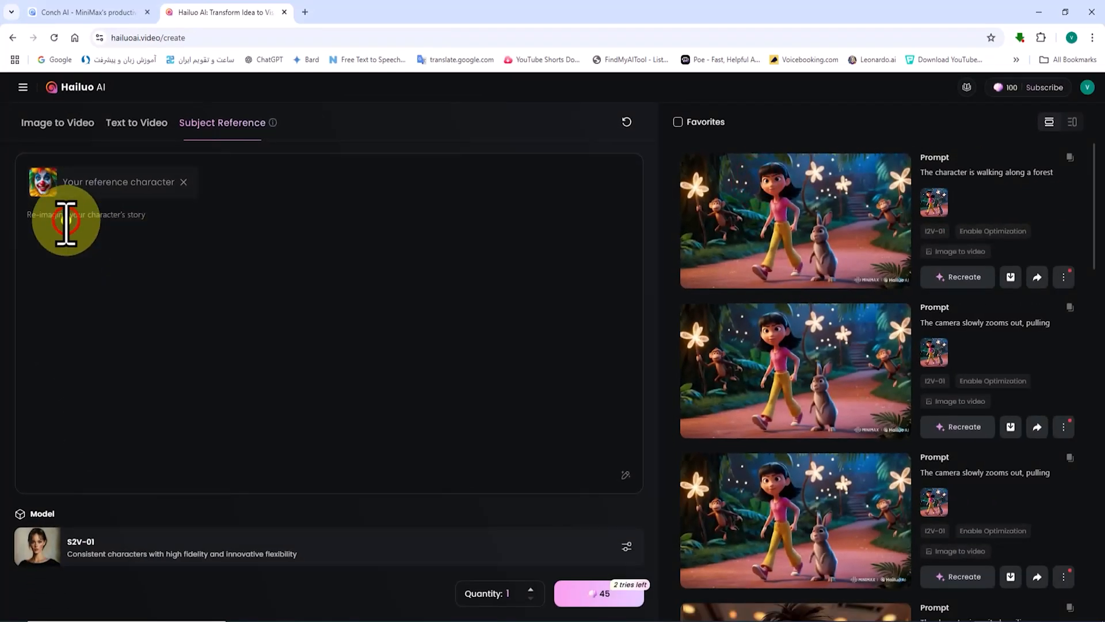
Generate the extremely excited, laughing Joker fairground video and open the result.
{"action": "type", "text": "The Joker is extremely excited, laughing uncontrollably, very happy and joyful. The camera slowly zooms out from him."}
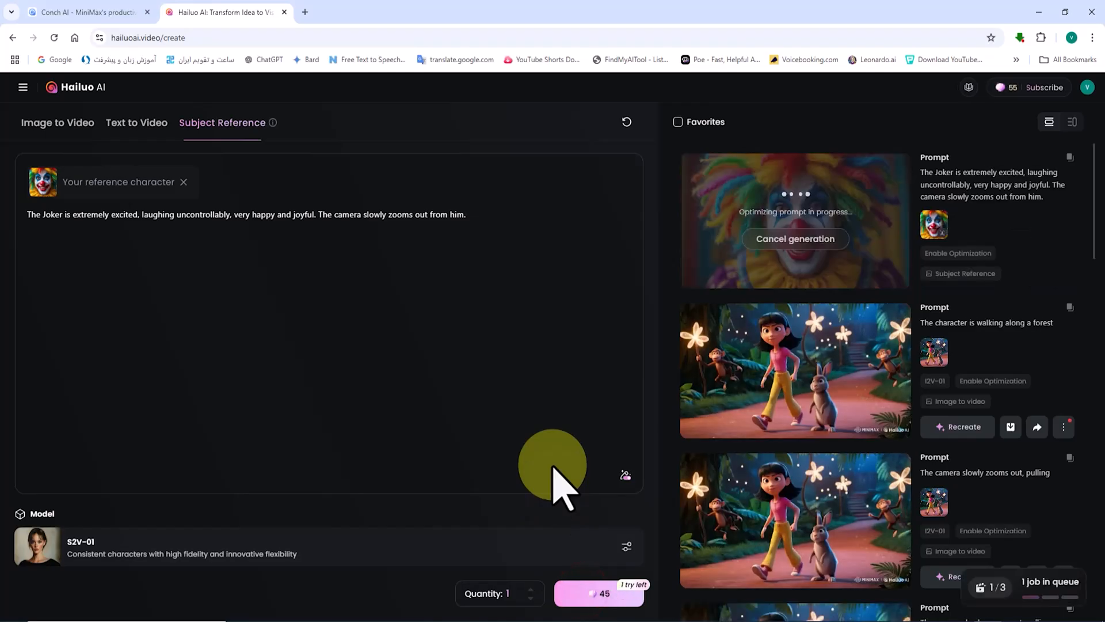
{"action": "mouse_move", "coordinate": [886, 279]}
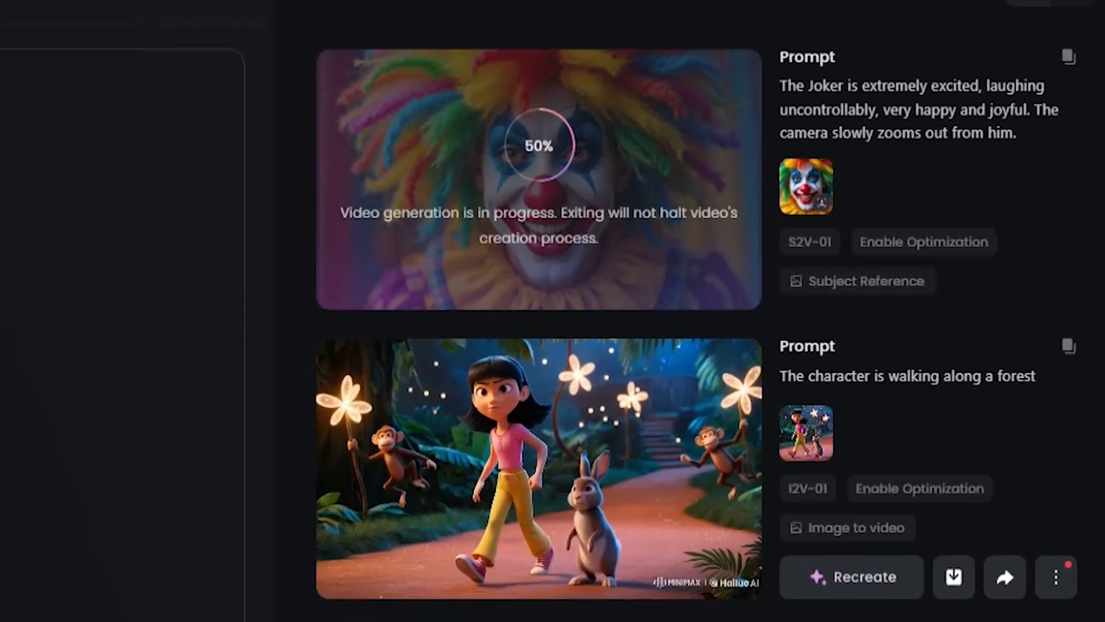
{"action": "scroll", "scroll_direction": "up", "scroll_amount": 3}
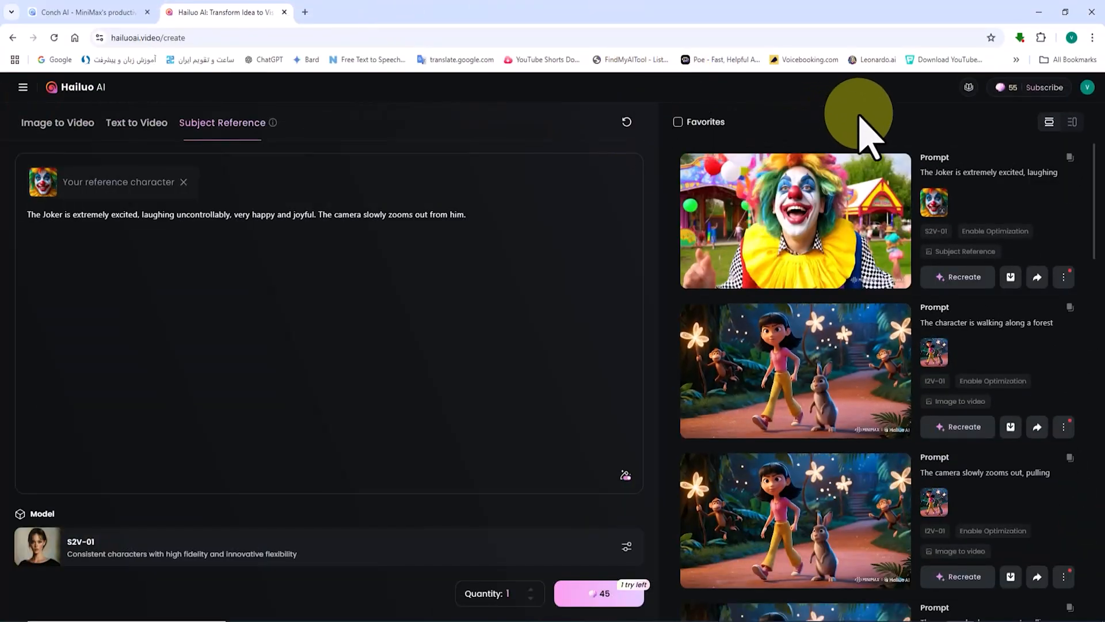
{"action": "left_click", "coordinate": [794, 220]}
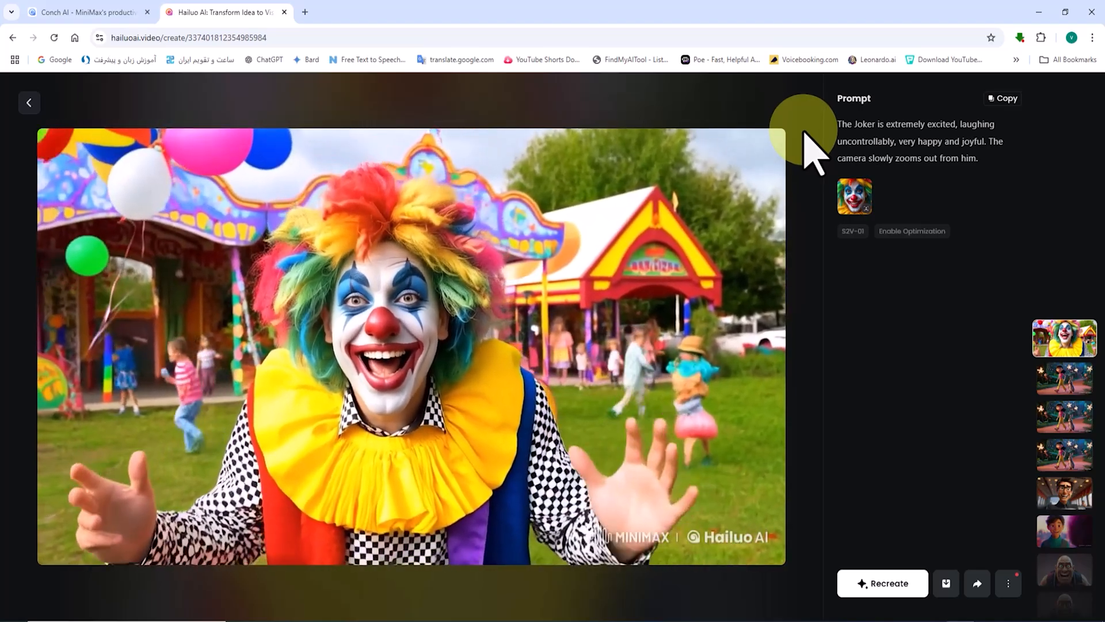
Reopen the fairground clown video, download it, and return to a cleared prompt.
{"action": "left_click", "coordinate": [29, 103]}
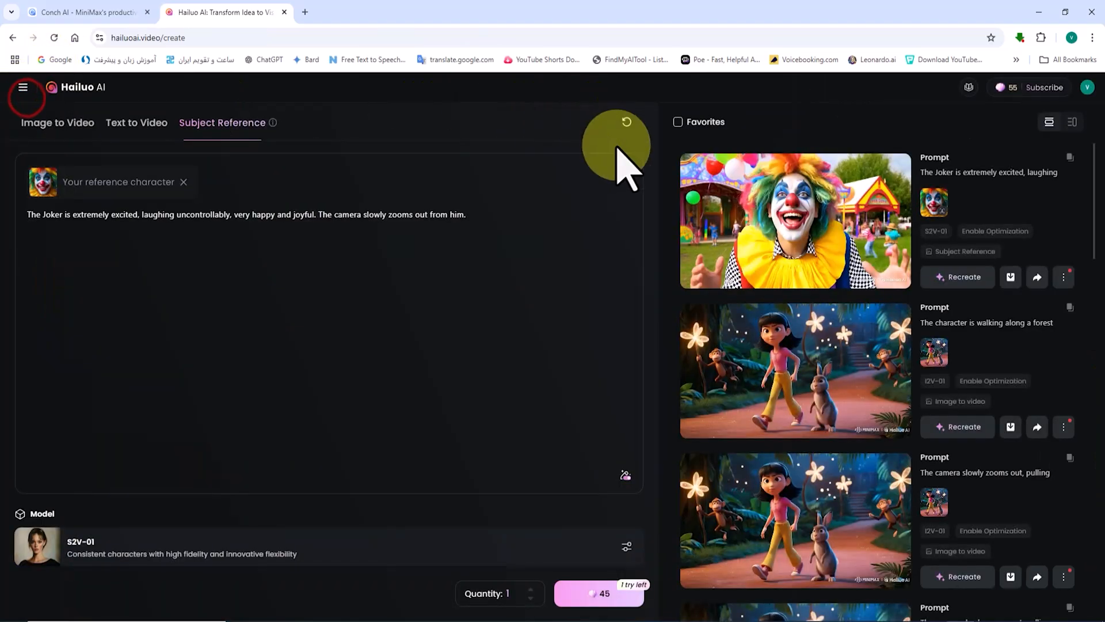
{"action": "mouse_move", "coordinate": [867, 127]}
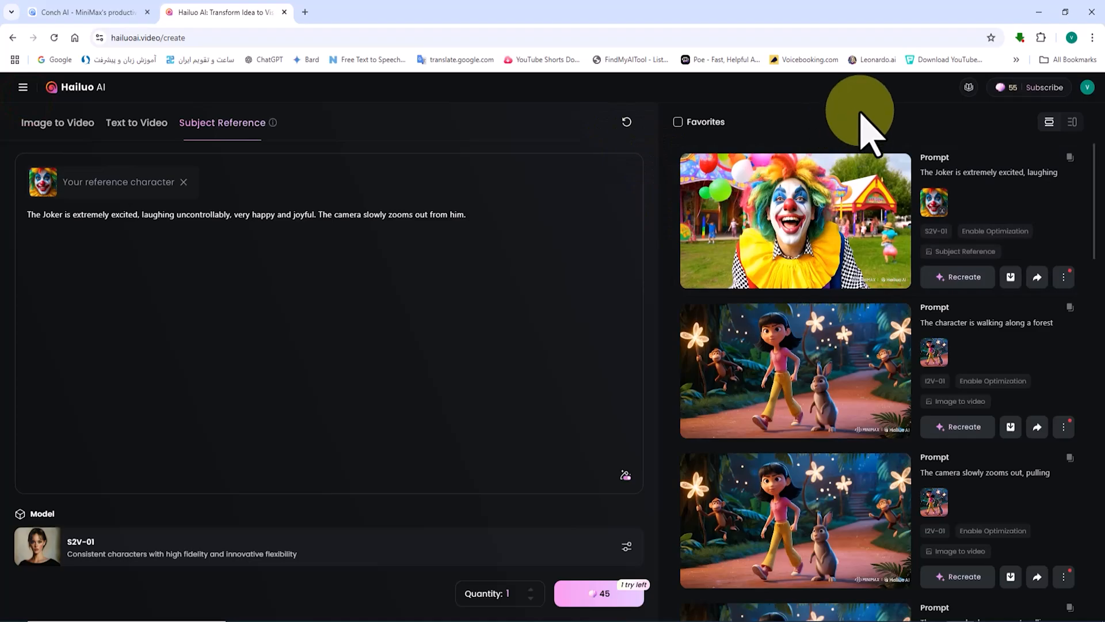
{"action": "left_click", "coordinate": [794, 220]}
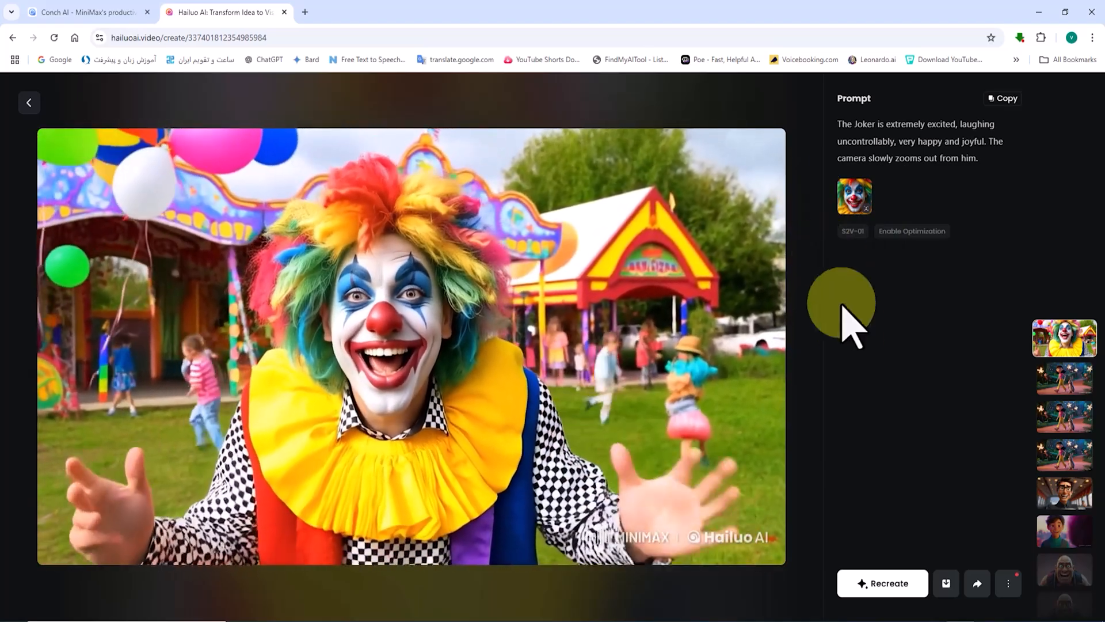
{"action": "left_click", "coordinate": [1008, 583]}
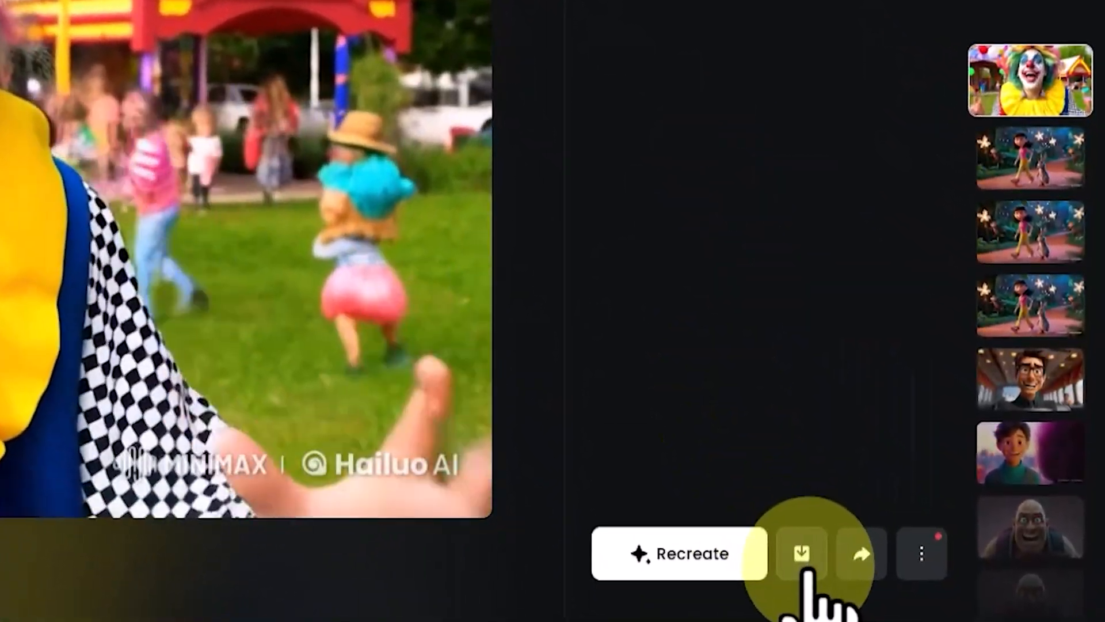
{"action": "left_click", "coordinate": [1030, 83]}
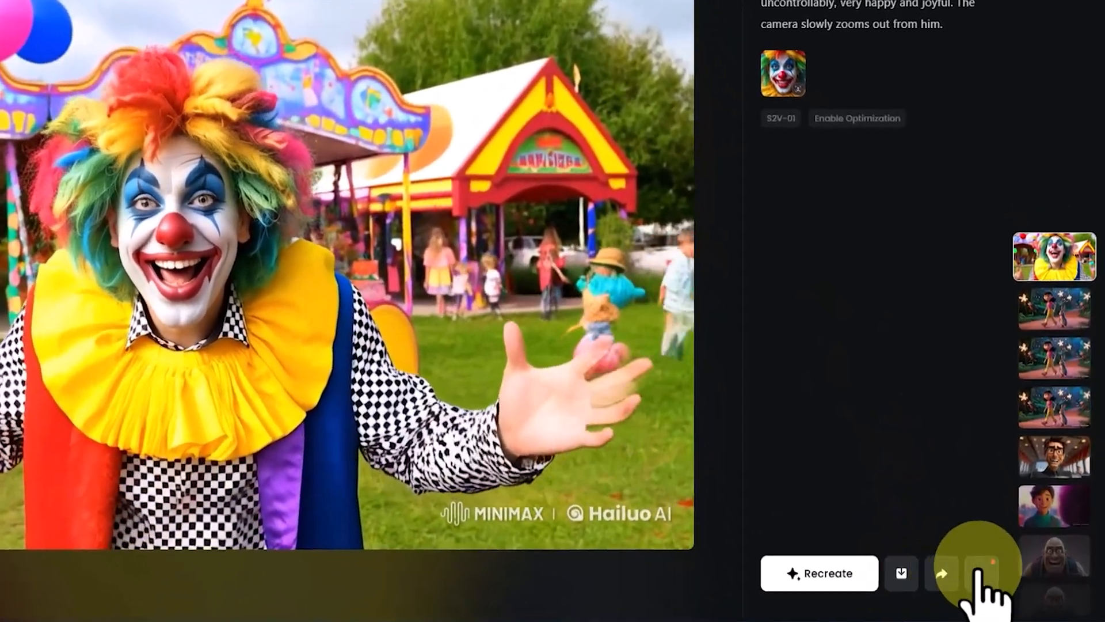
{"action": "left_click", "coordinate": [985, 572]}
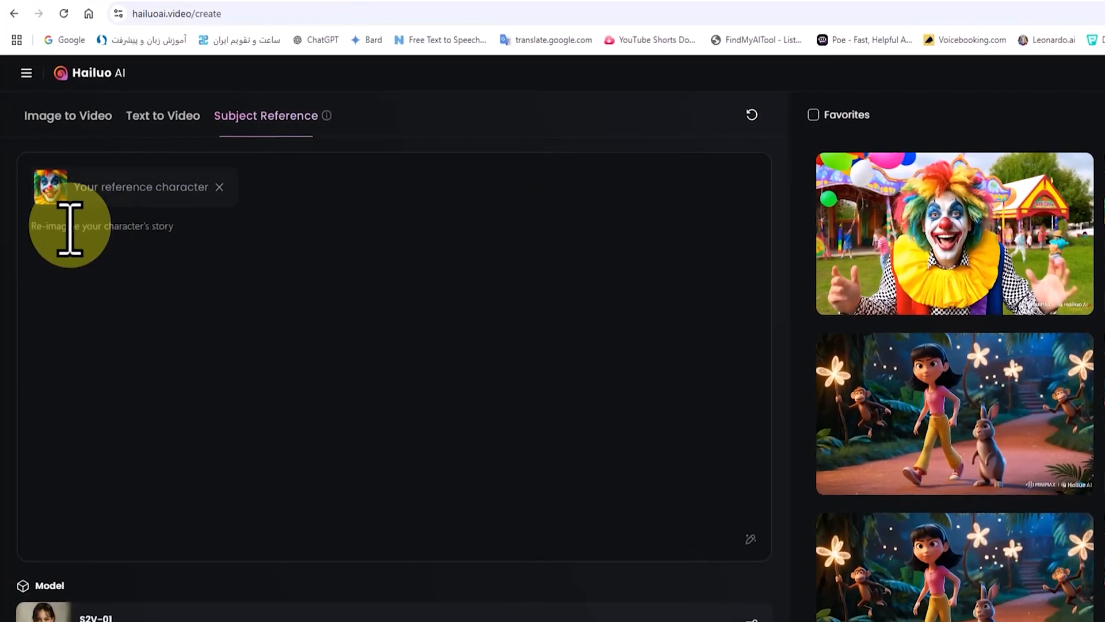
Generate the close-up car-driving, widely smiling clown video, open it, then go back.
{"action": "type", "text": "In a close-up shot, she is driving the car, smiling widely, and is extremely happy and joyful."}
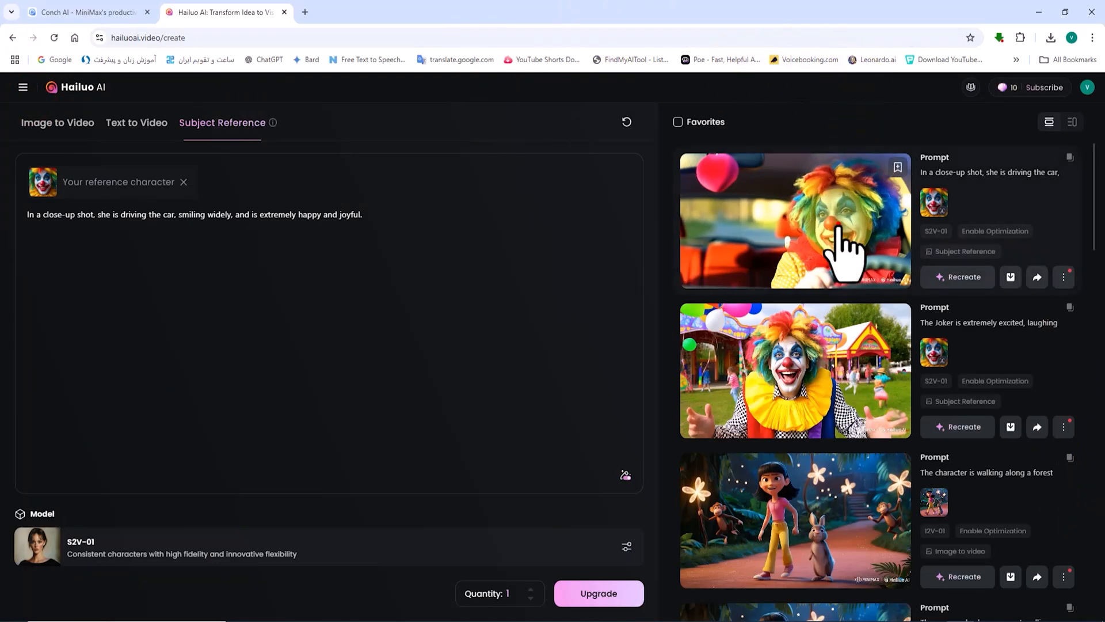
{"action": "left_click", "coordinate": [795, 220]}
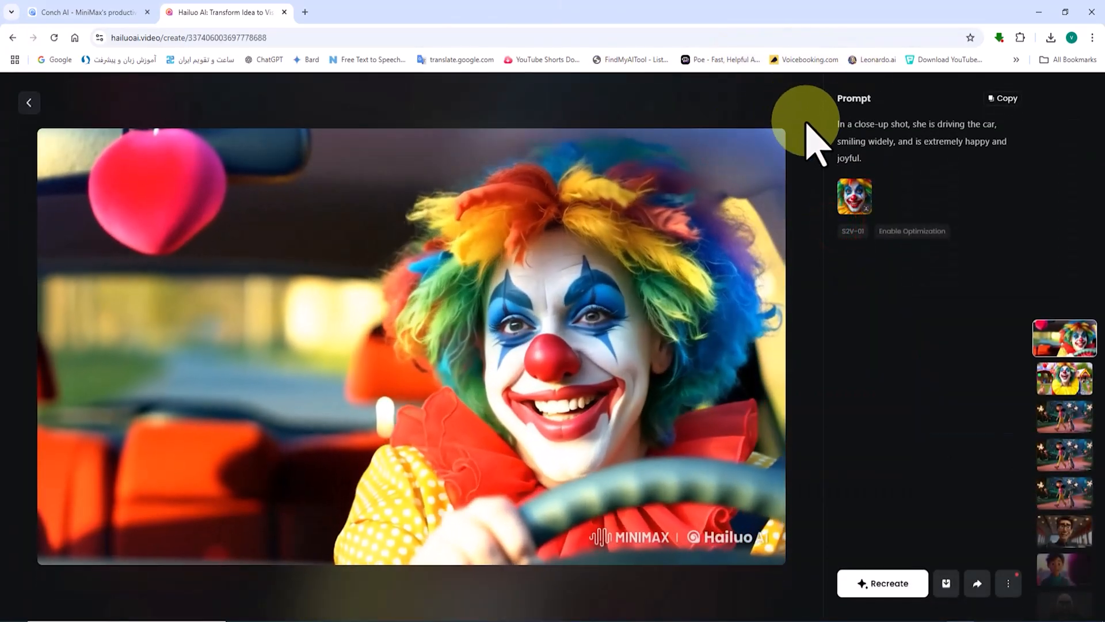
{"action": "mouse_move", "coordinate": [564, 22]}
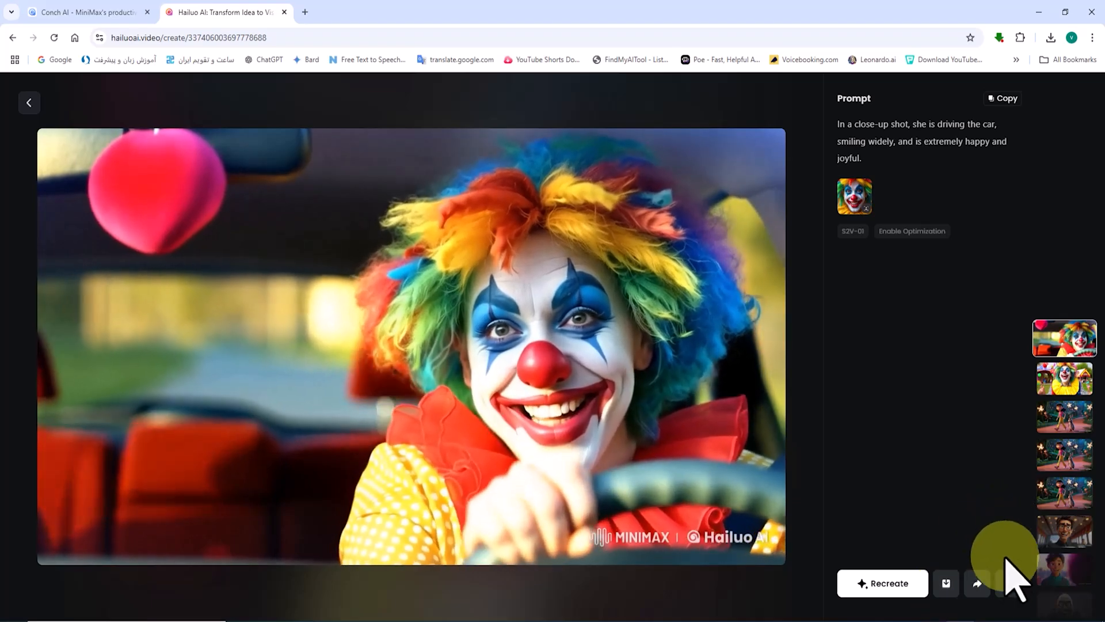
{"action": "left_click", "coordinate": [1007, 583]}
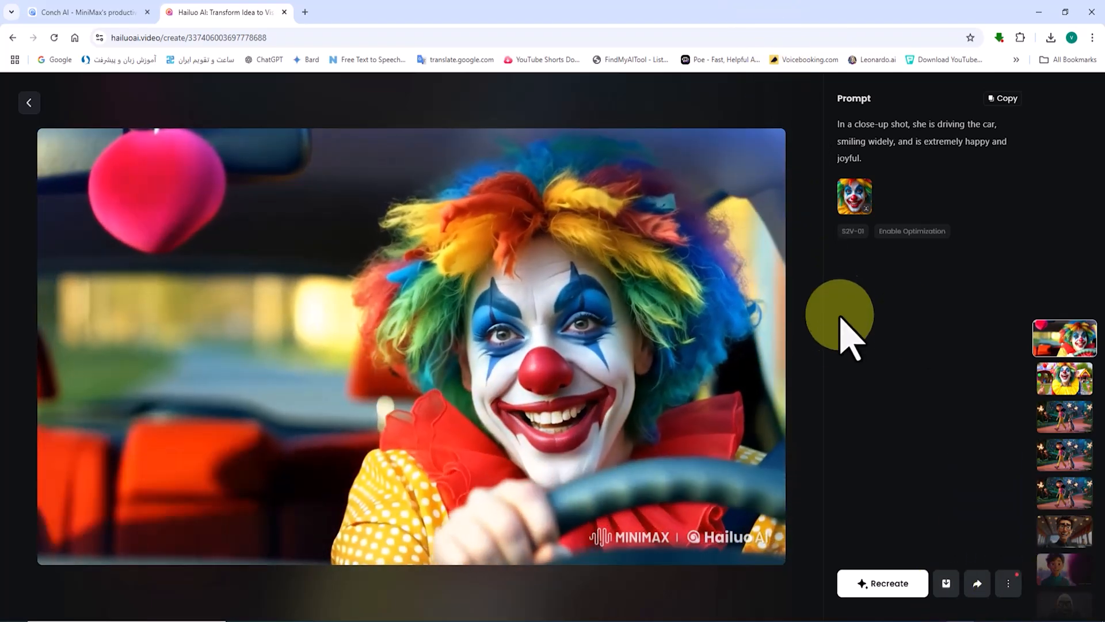
{"action": "left_click", "coordinate": [29, 103]}
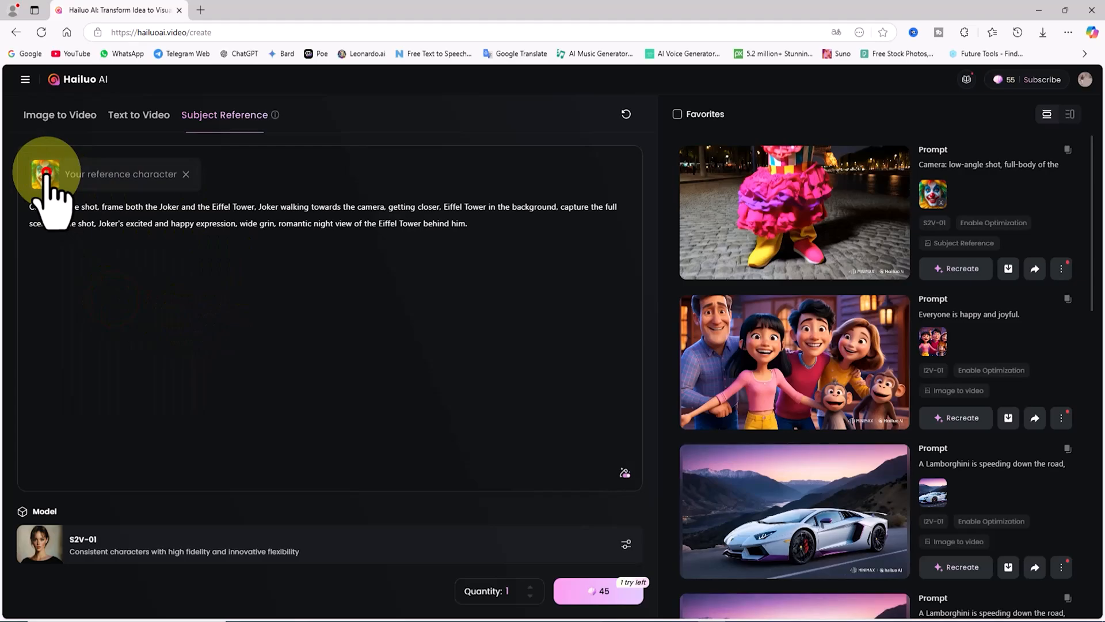
Preview the clown reference, generate the Eiffel Tower night video, then open and download it.
{"action": "left_click", "coordinate": [46, 173]}
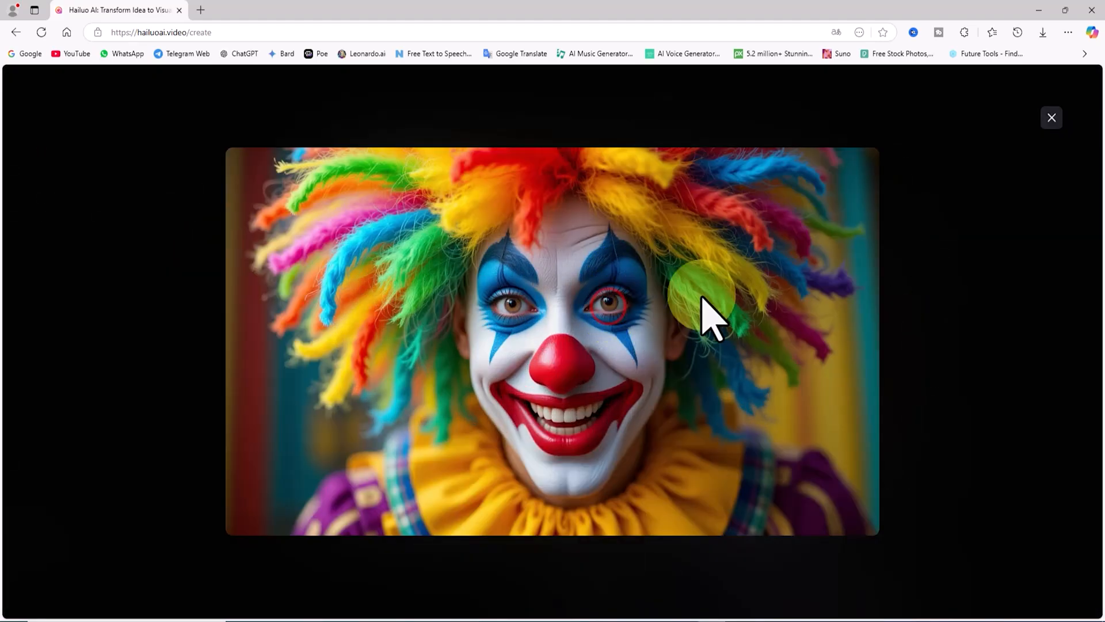
{"action": "left_click", "coordinate": [1051, 117]}
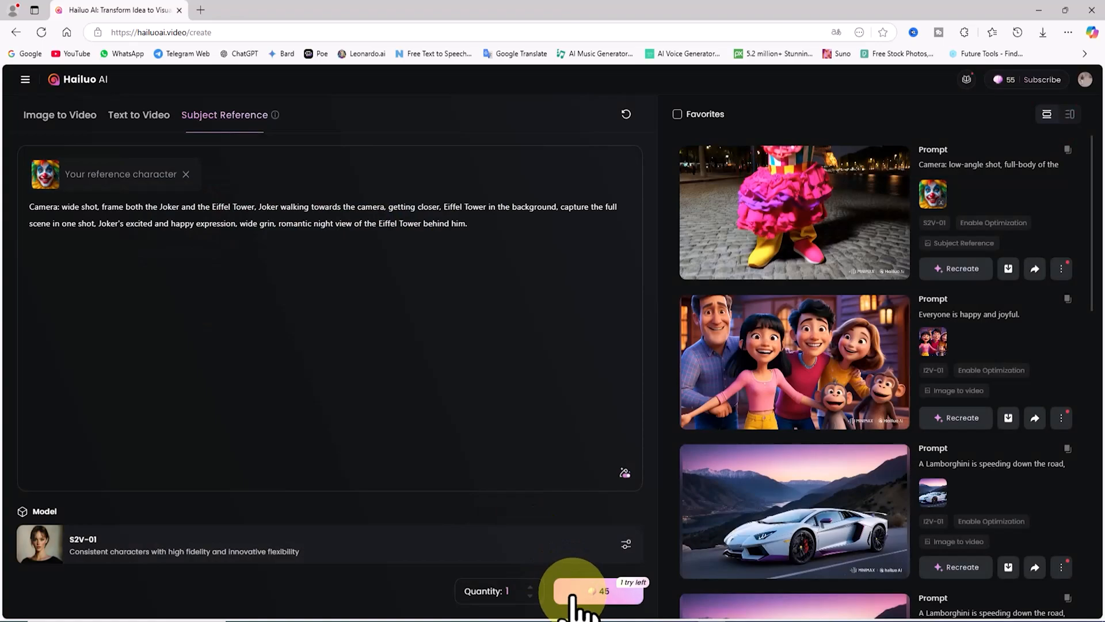
{"action": "left_click", "coordinate": [571, 591]}
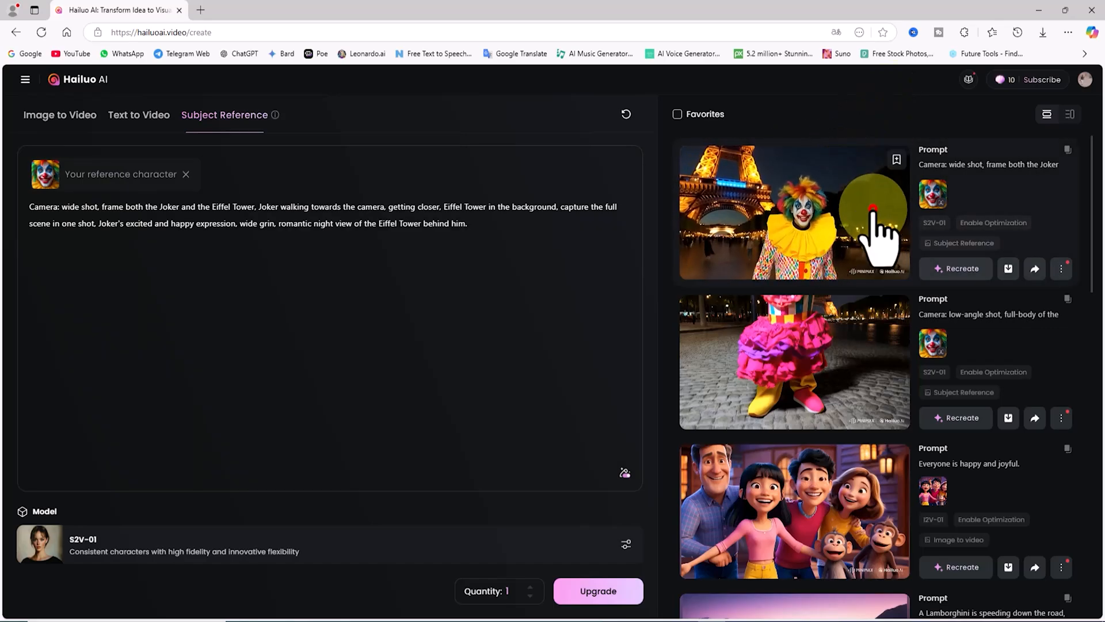
{"action": "left_click", "coordinate": [793, 211]}
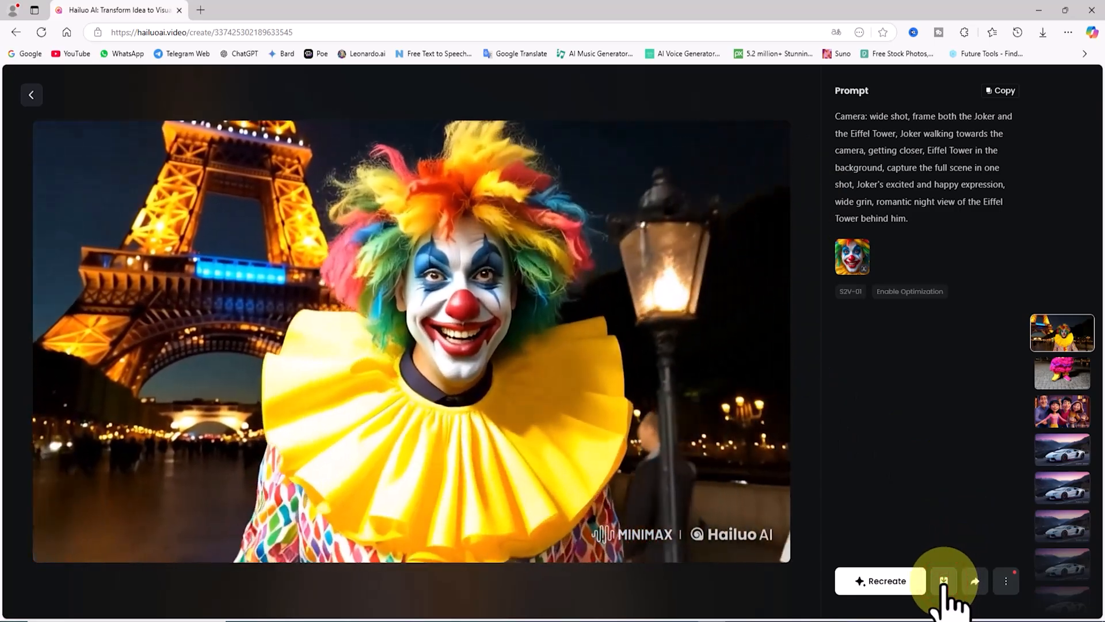
{"action": "left_click", "coordinate": [944, 581]}
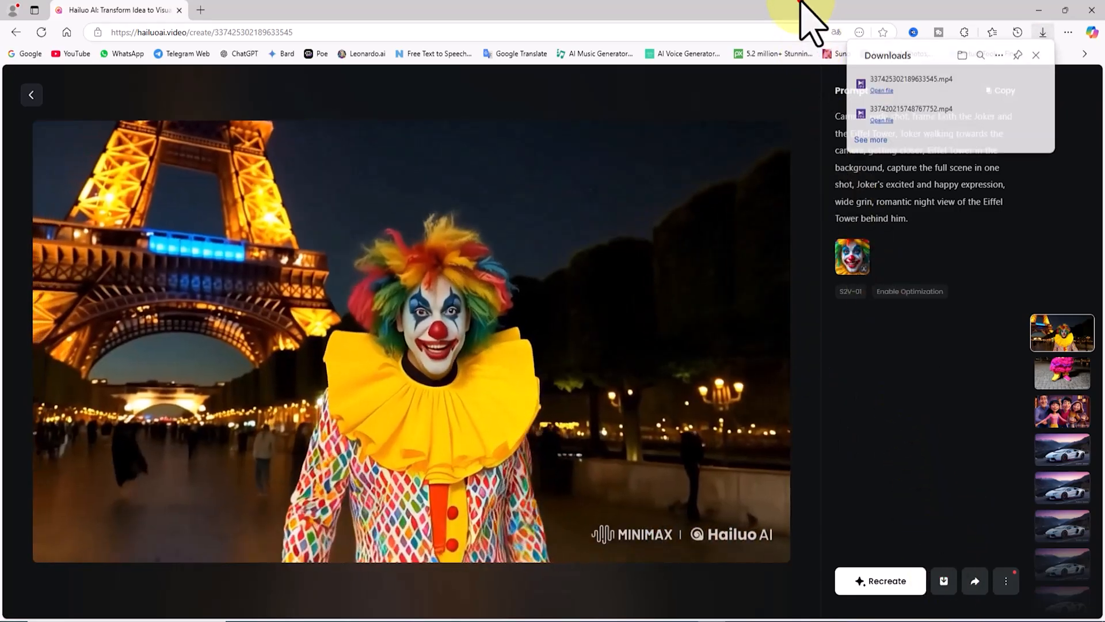